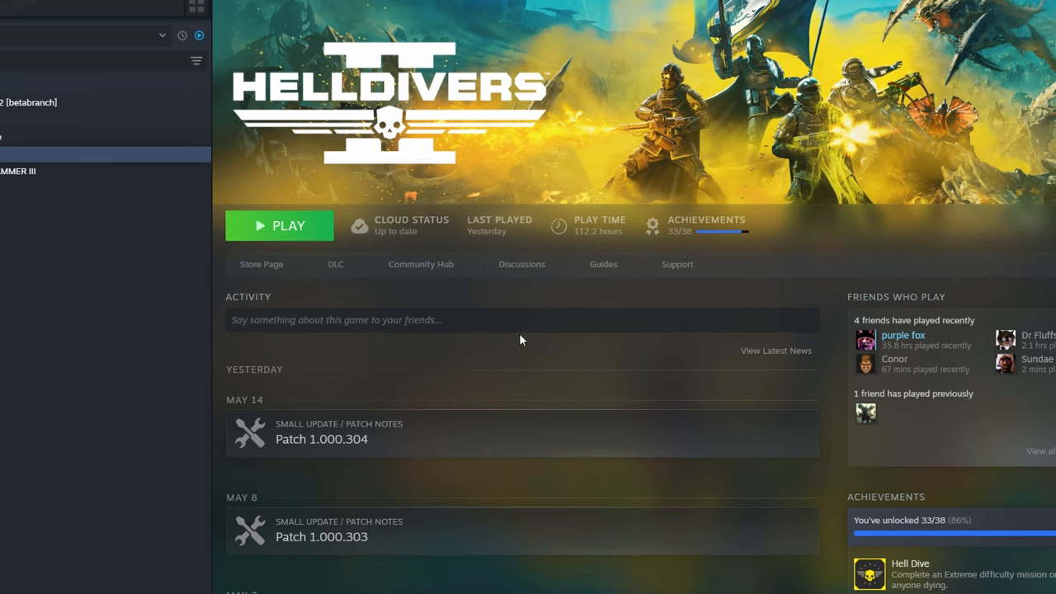
mouse_move(265, 281)
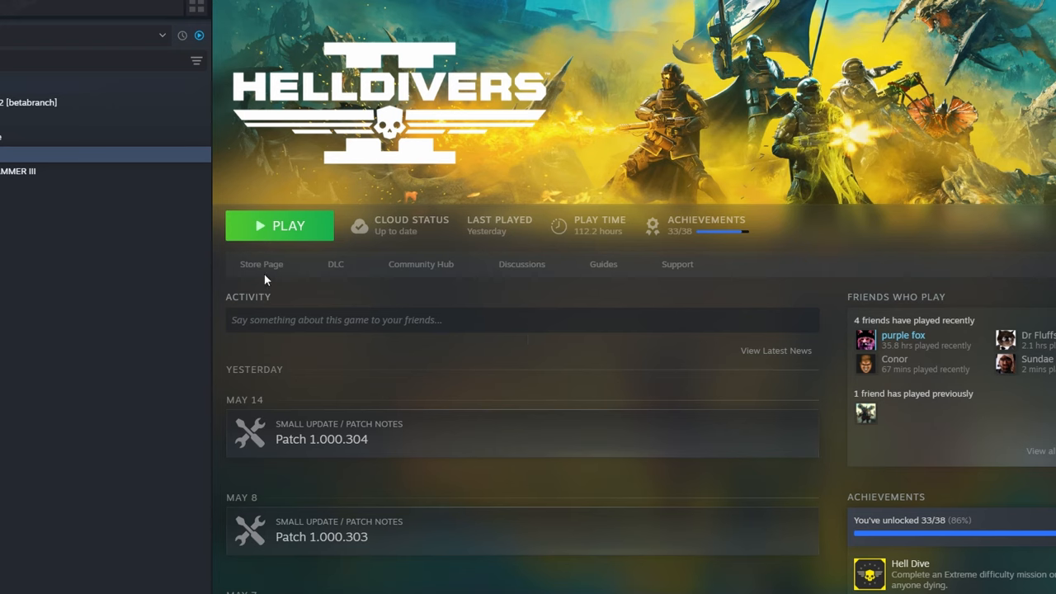
Open the Helldivers 2 store page from the library, revealing the region-unavailable error
click(261, 264)
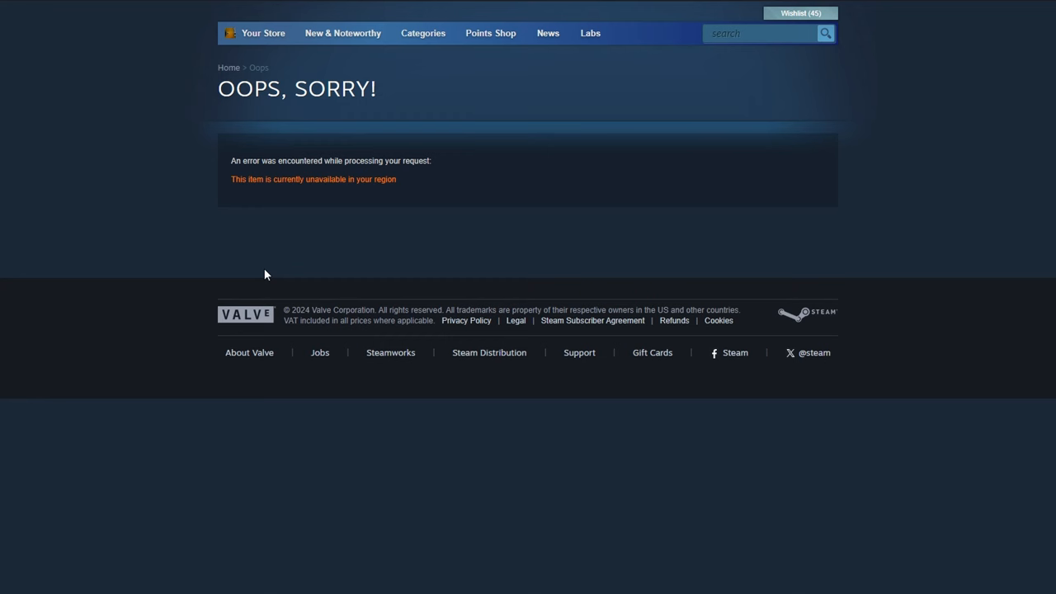
mouse_move(278, 269)
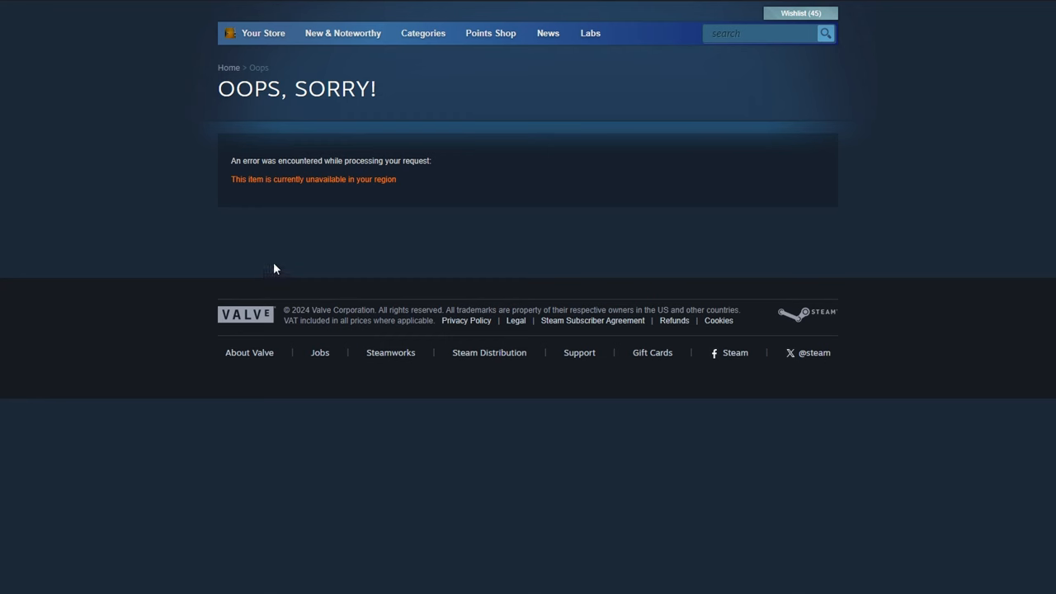